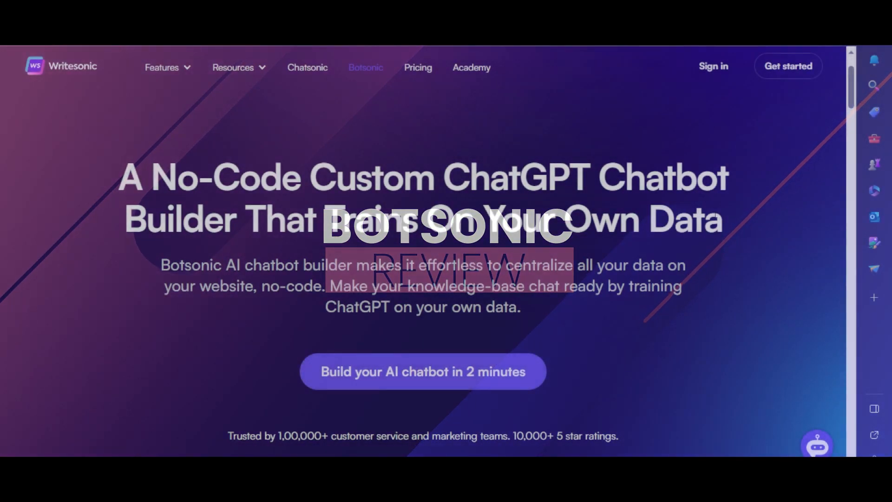
# Browse the Your bots page, then create a new bot and focus its name field.
pyautogui.scroll(-3)
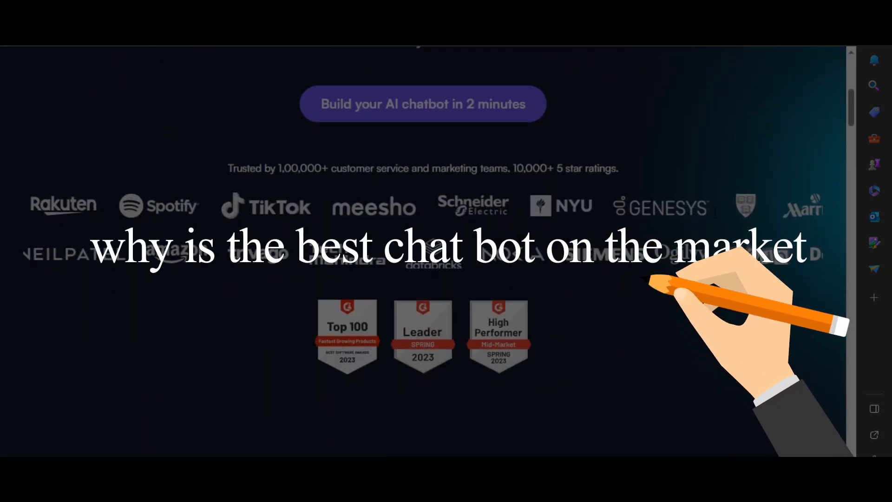
pyautogui.scroll(-3)
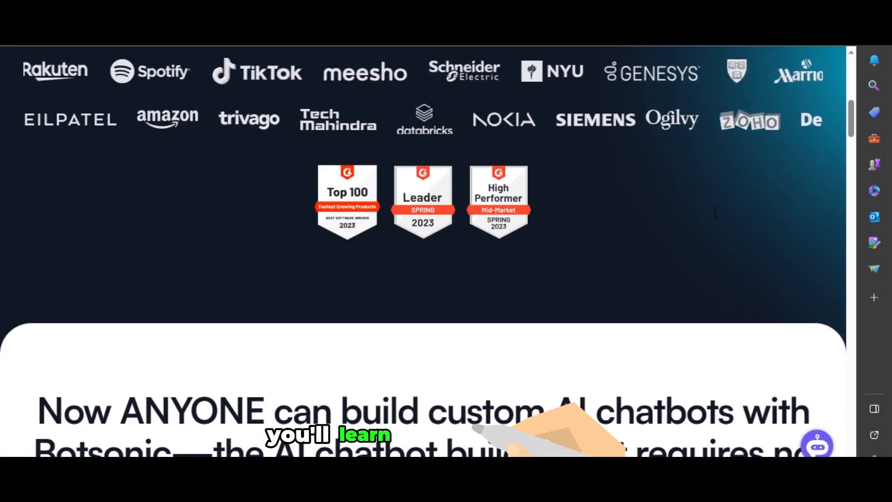
pyautogui.scroll(-3)
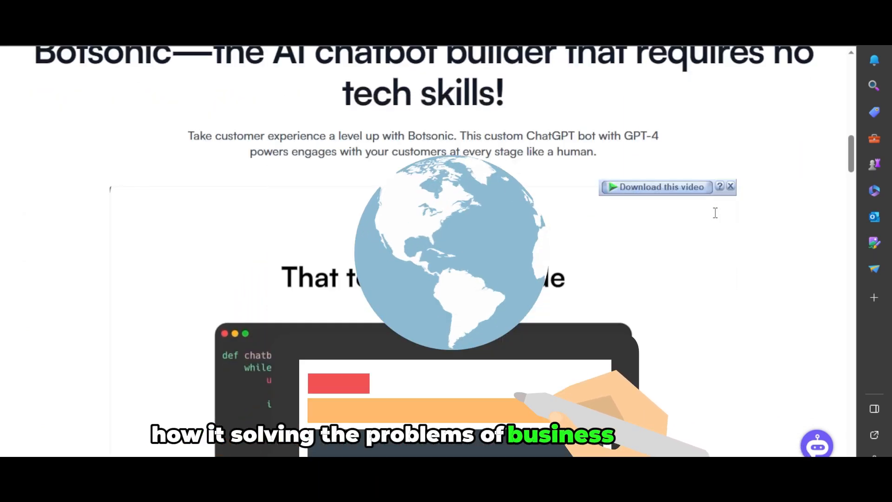
pyautogui.scroll(3)
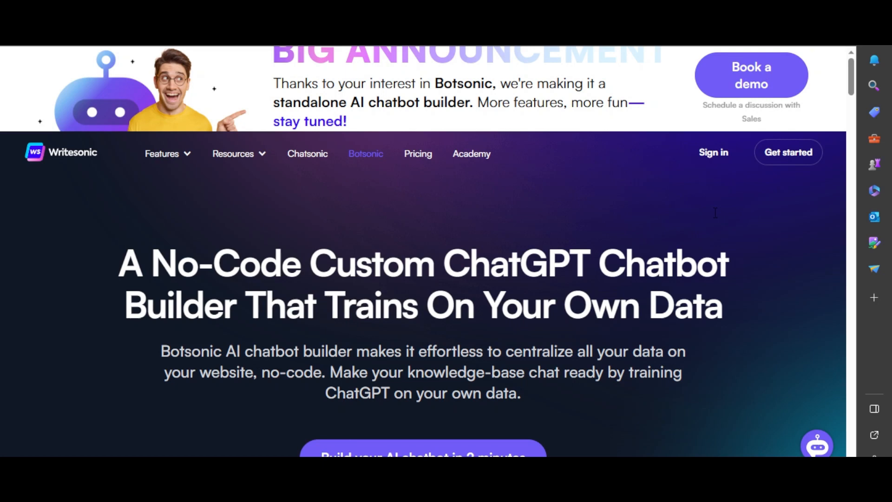
pyautogui.moveTo(769, 257)
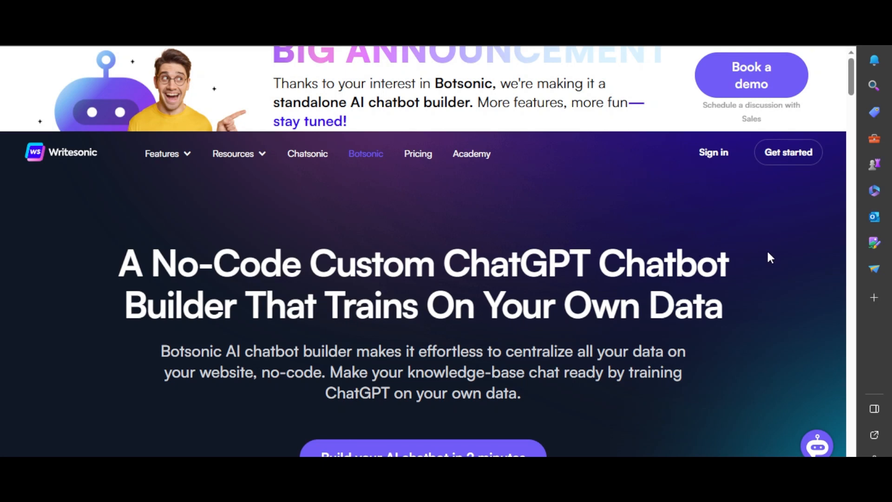
pyautogui.scroll(-3)
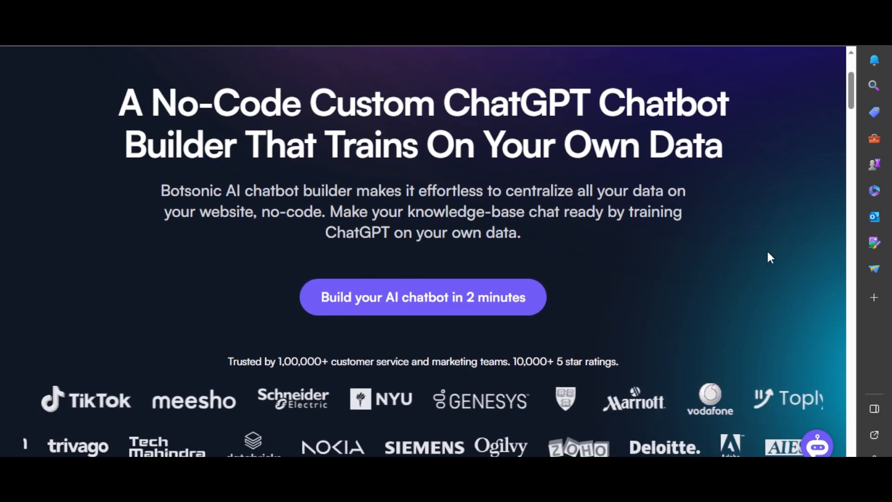
pyautogui.scroll(-3)
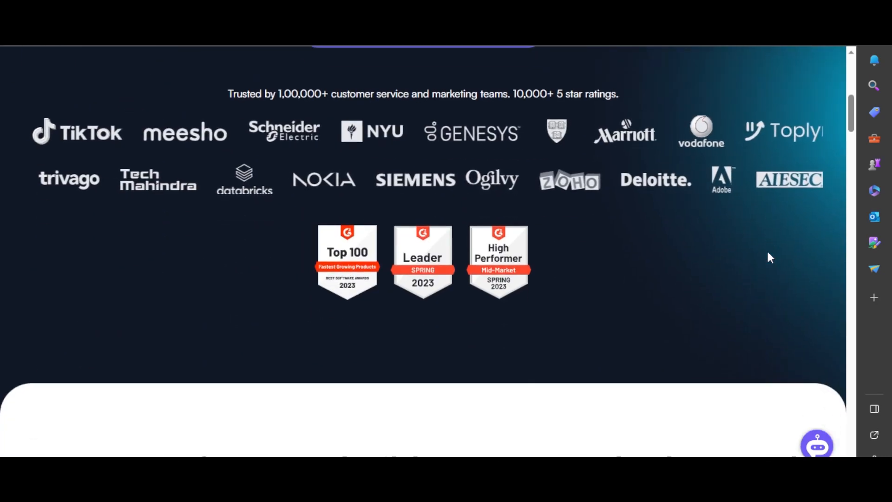
pyautogui.scroll(3)
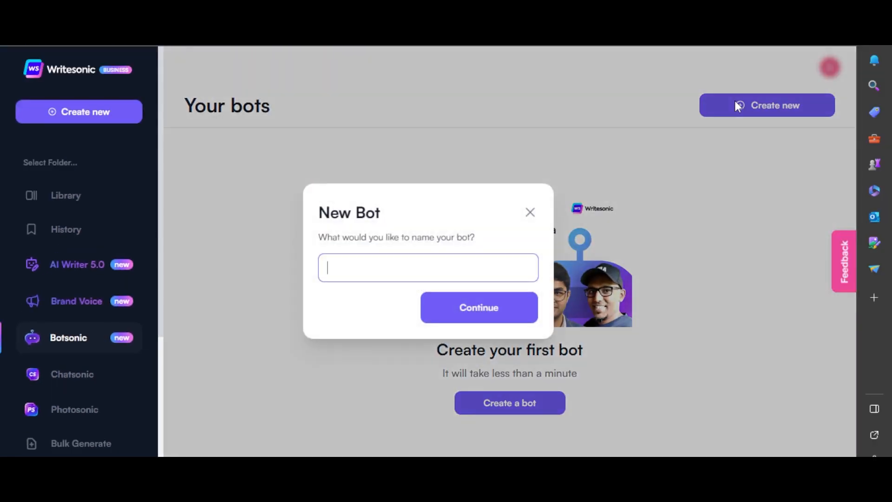
pyautogui.click(478, 307)
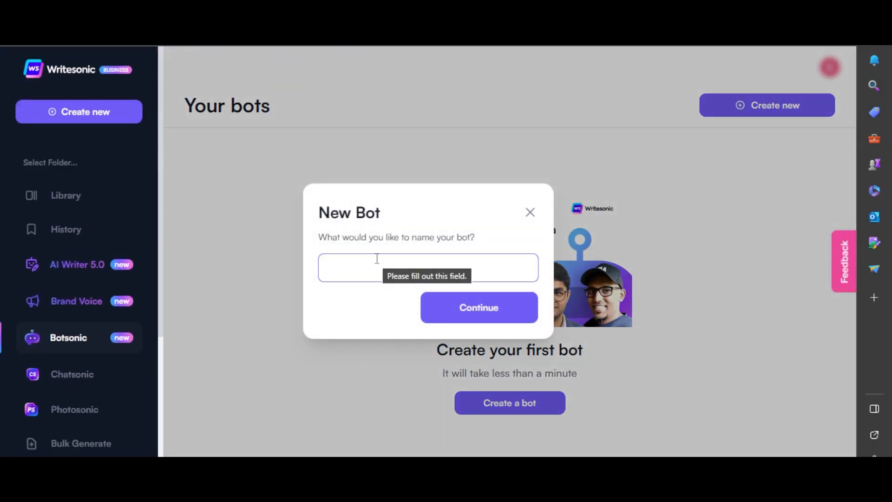
pyautogui.click(478, 307)
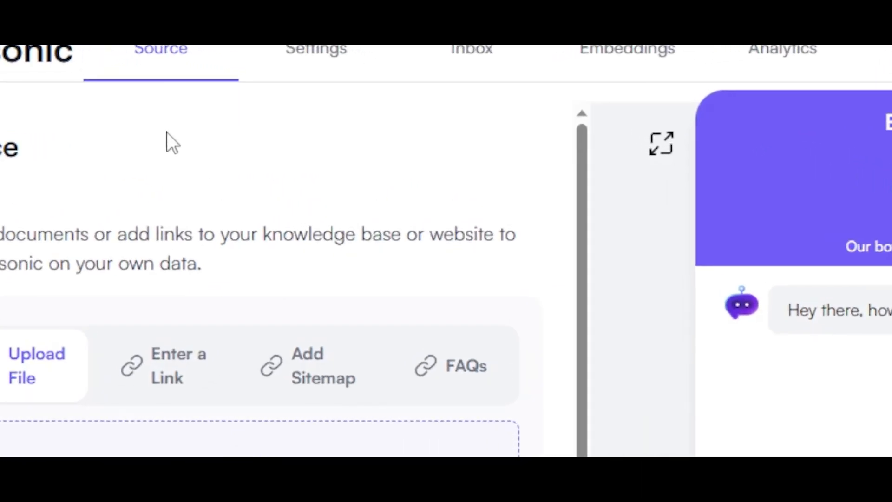
pyautogui.moveTo(256, 285)
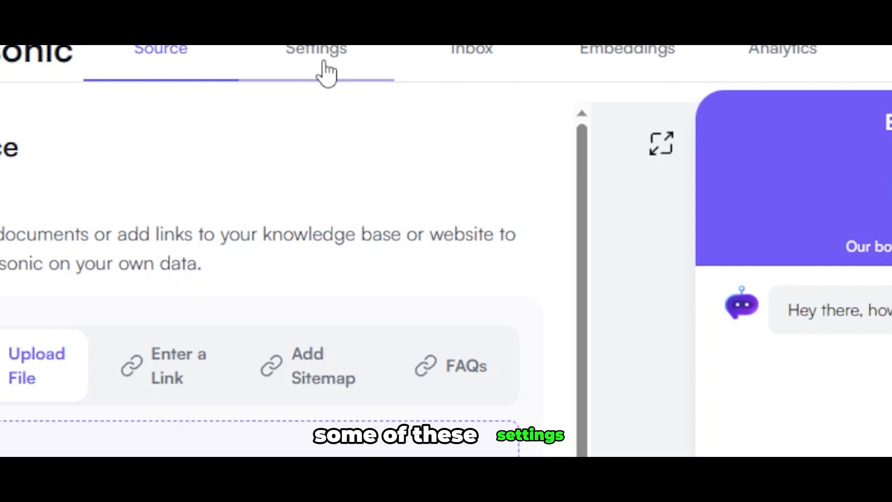
pyautogui.moveTo(606, 63)
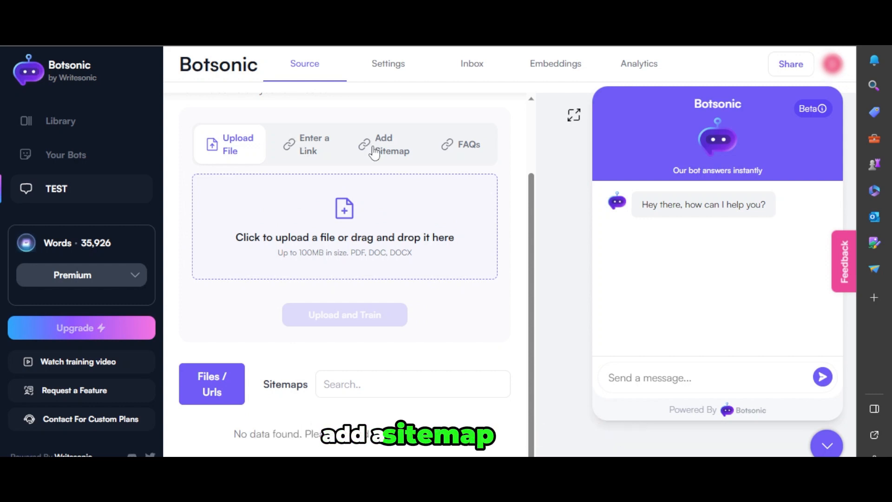
pyautogui.moveTo(317, 165)
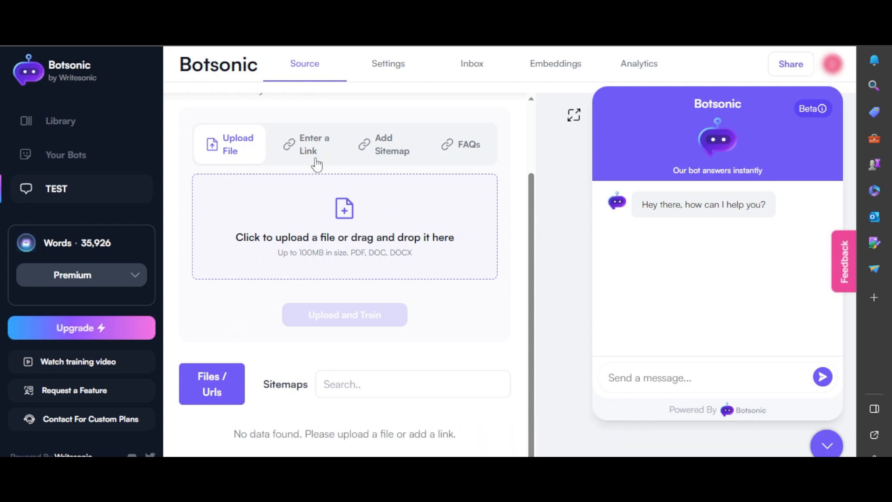
pyautogui.click(306, 144)
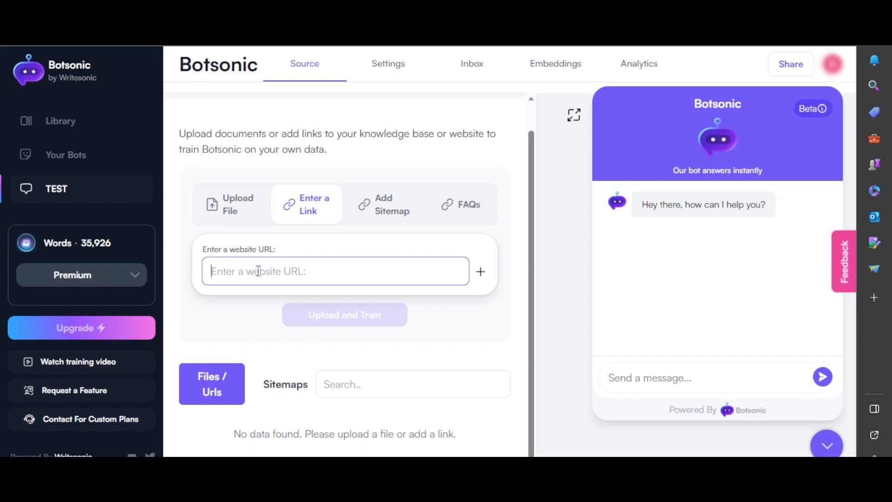
pyautogui.write('https://writesonic.com/')
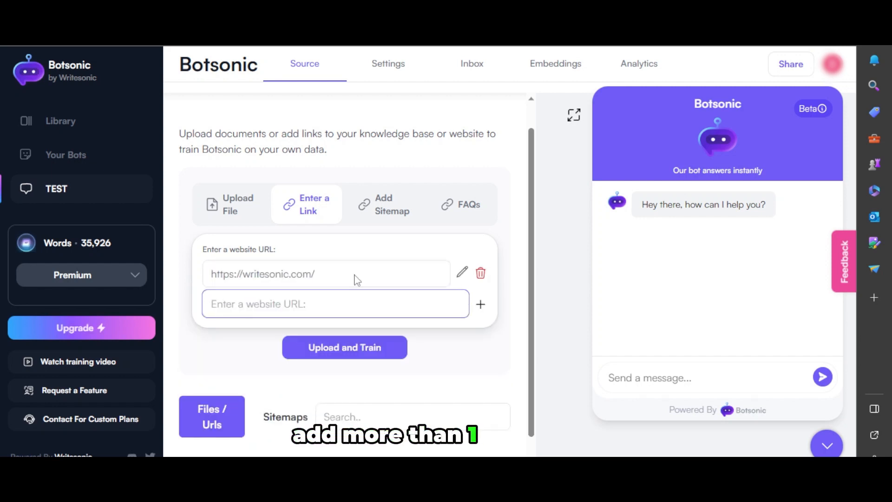
pyautogui.click(230, 204)
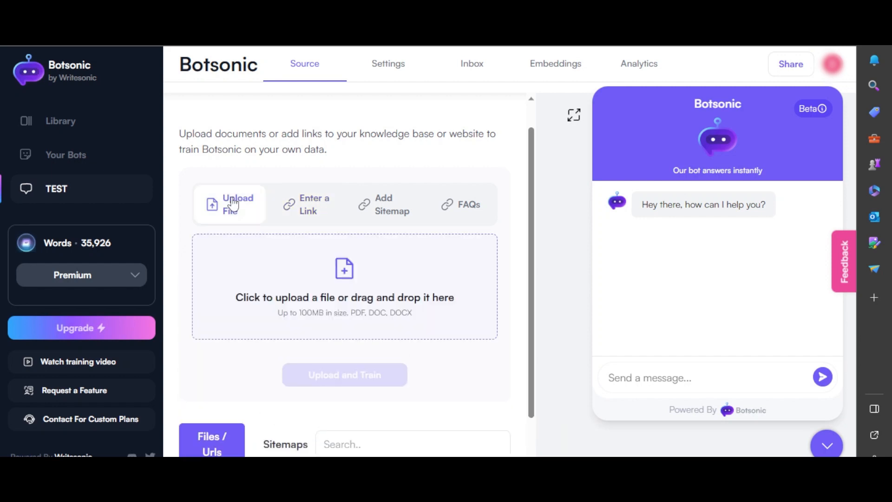
pyautogui.click(306, 204)
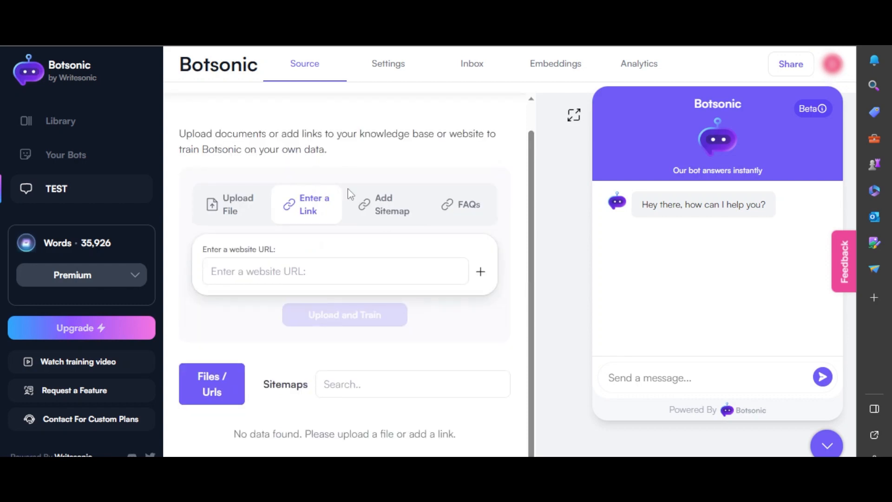
pyautogui.moveTo(353, 165)
pyautogui.write('https://writesonic.com/')
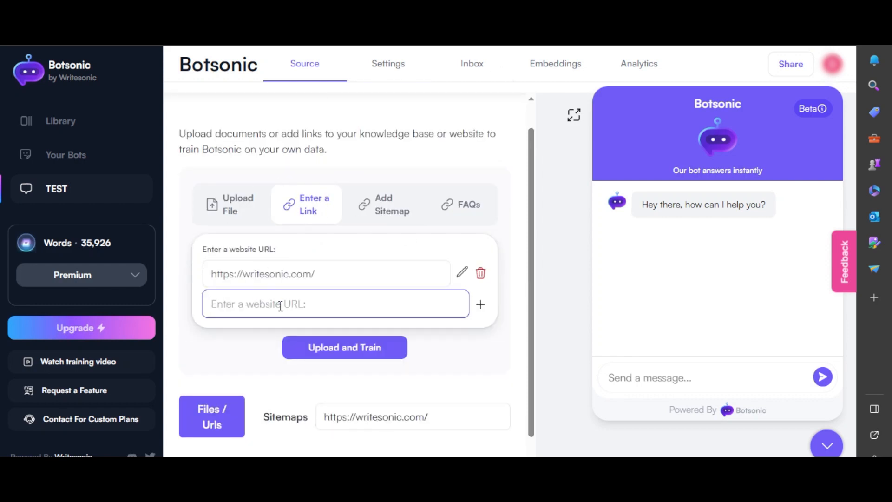
pyautogui.click(343, 347)
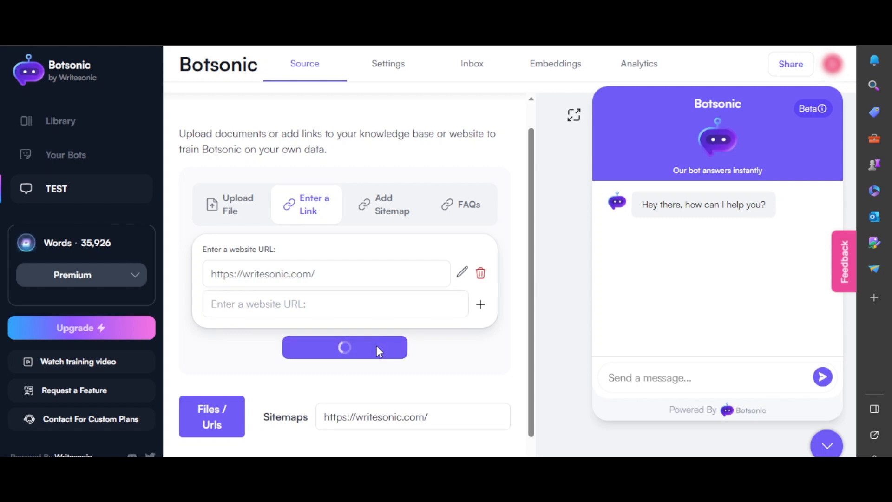
pyautogui.click(344, 347)
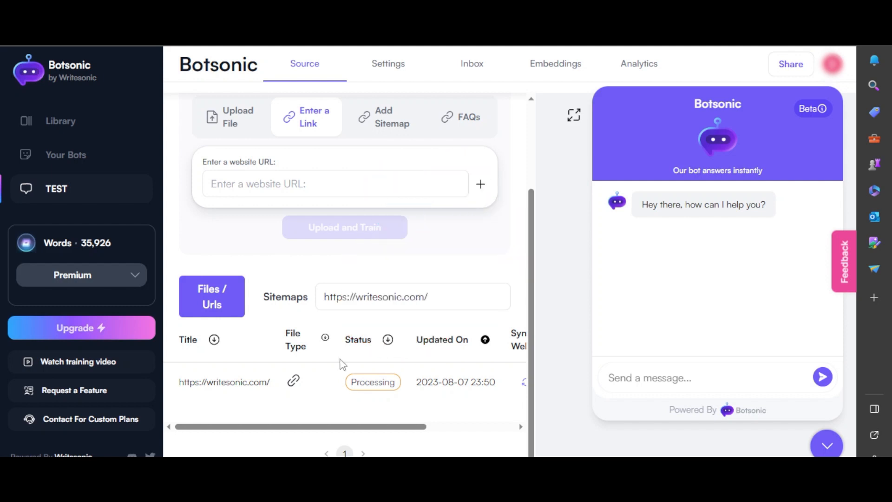
pyautogui.moveTo(223, 390)
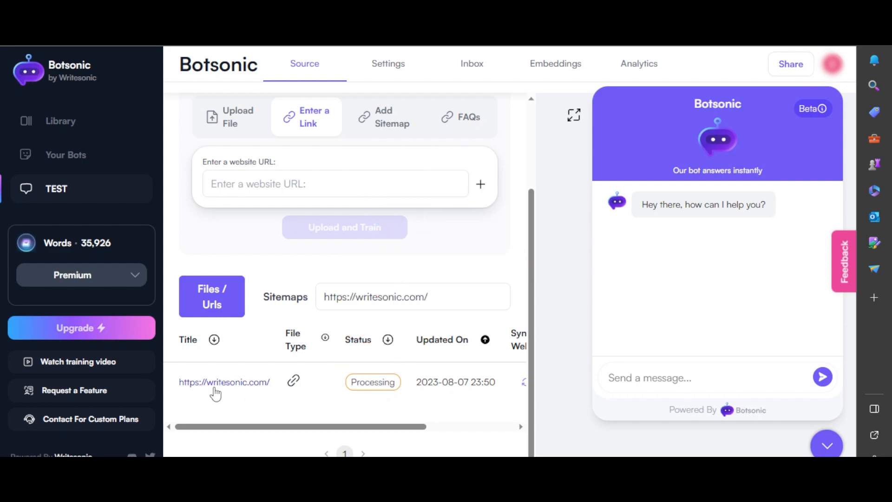
pyautogui.moveTo(692, 139)
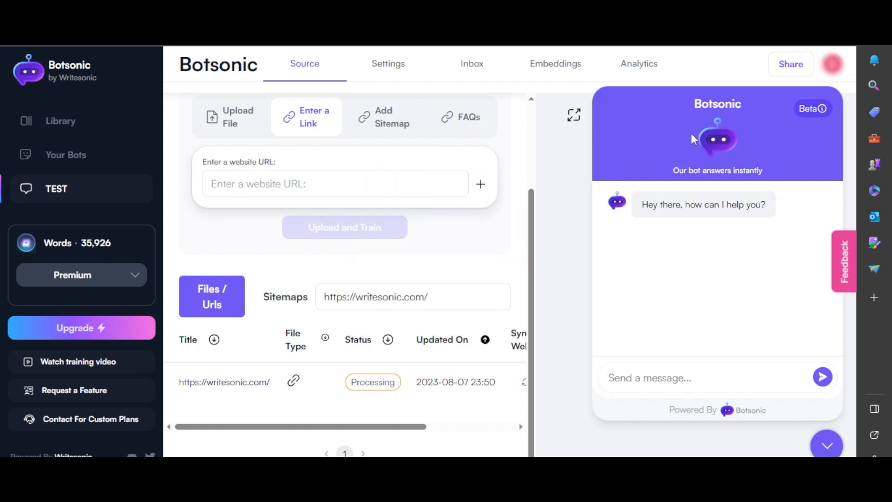
pyautogui.moveTo(382, 348)
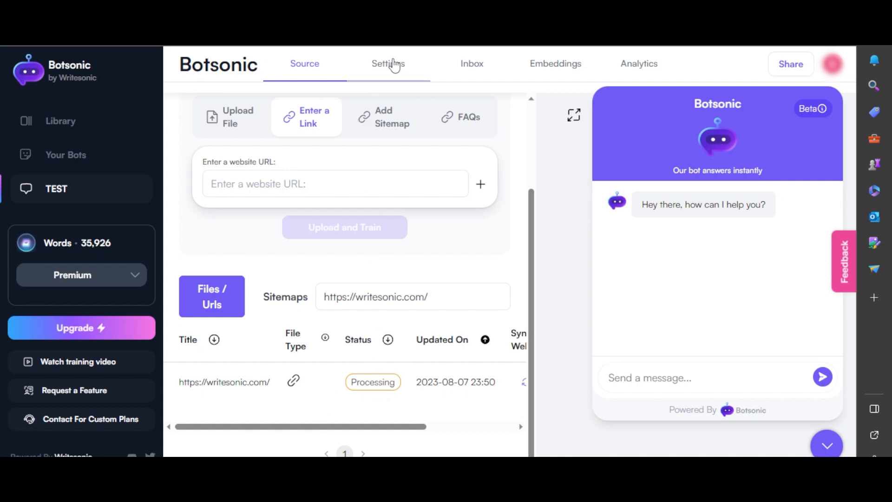
# Open the widget appearance settings, select the company name field and scroll down.
pyautogui.click(388, 63)
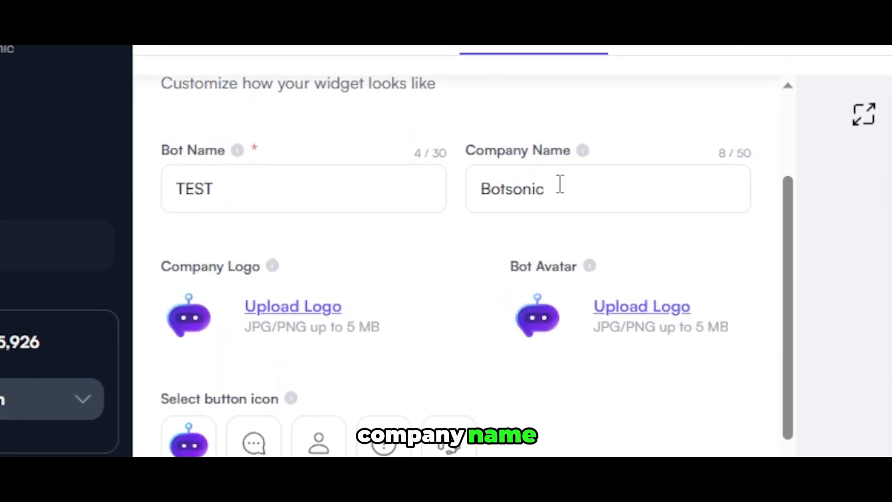
pyautogui.click(608, 189)
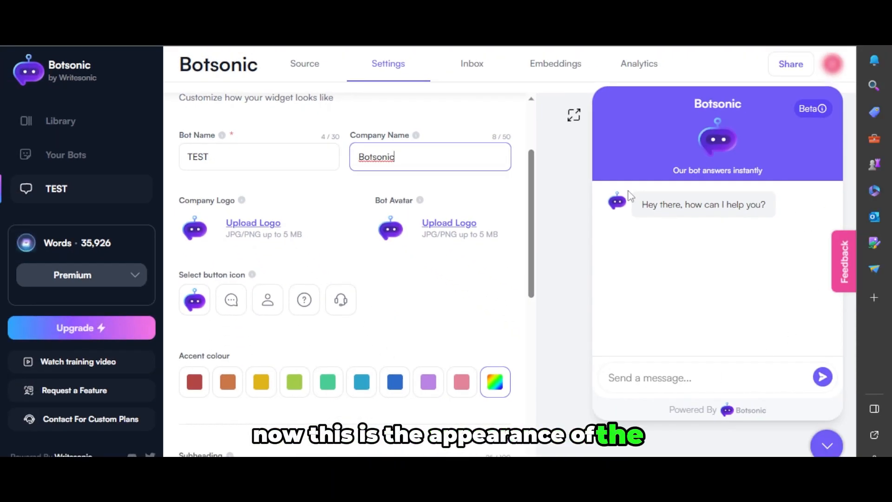
pyautogui.scroll(-3)
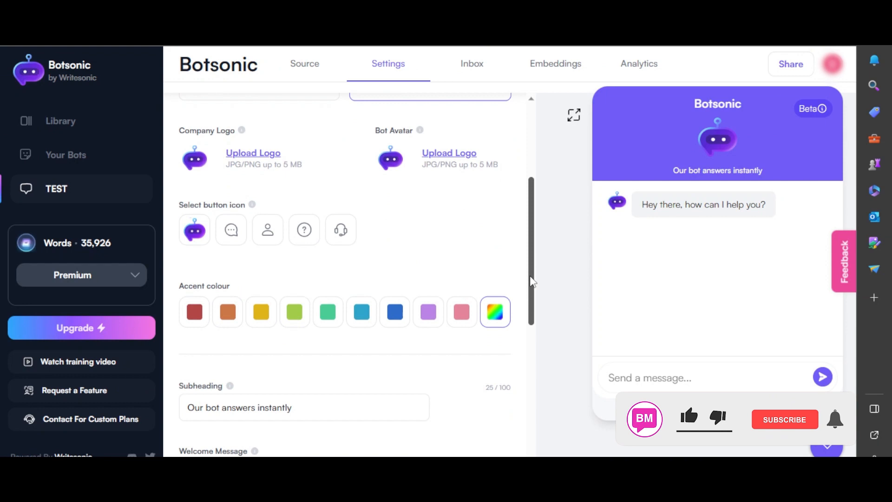
pyautogui.scroll(-3)
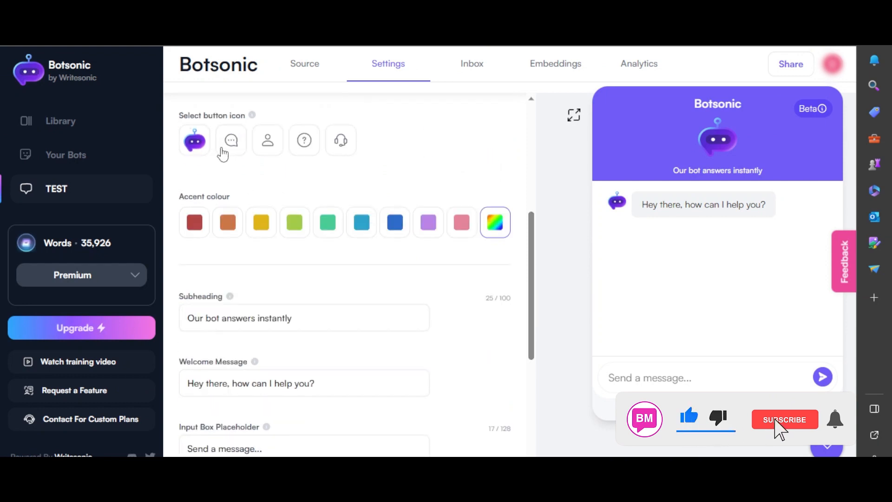
# Pick the purple accent colour swatch and scroll back through the appearance options.
pyautogui.click(783, 419)
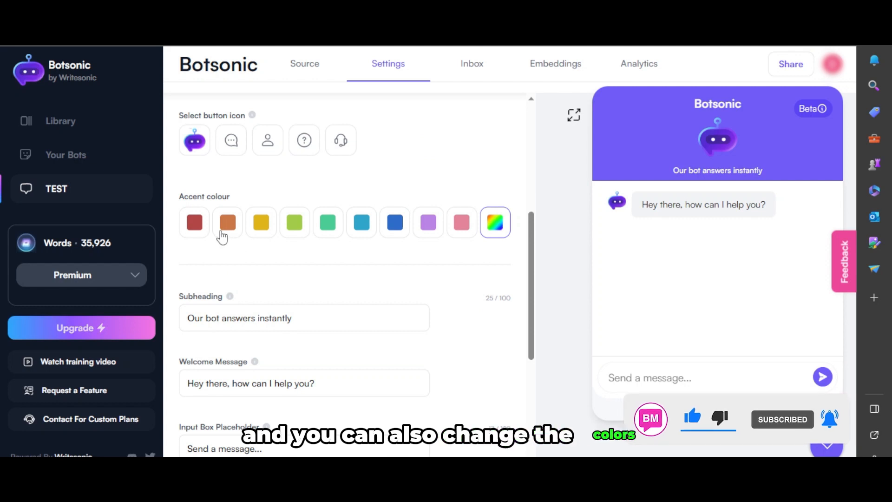
pyautogui.click(194, 222)
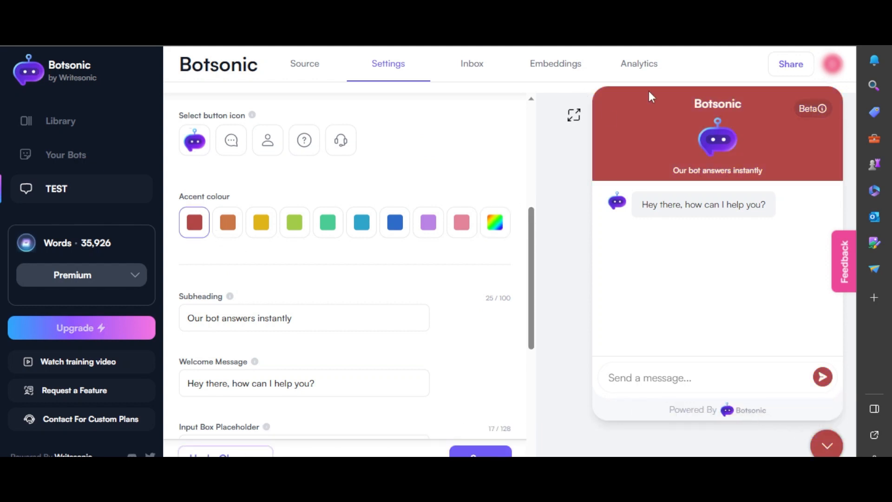
pyautogui.moveTo(573, 218)
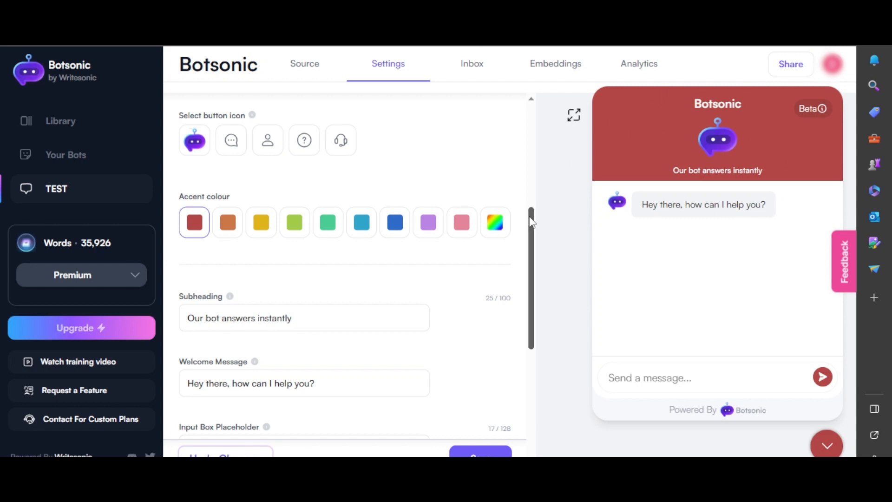
pyautogui.scroll(3)
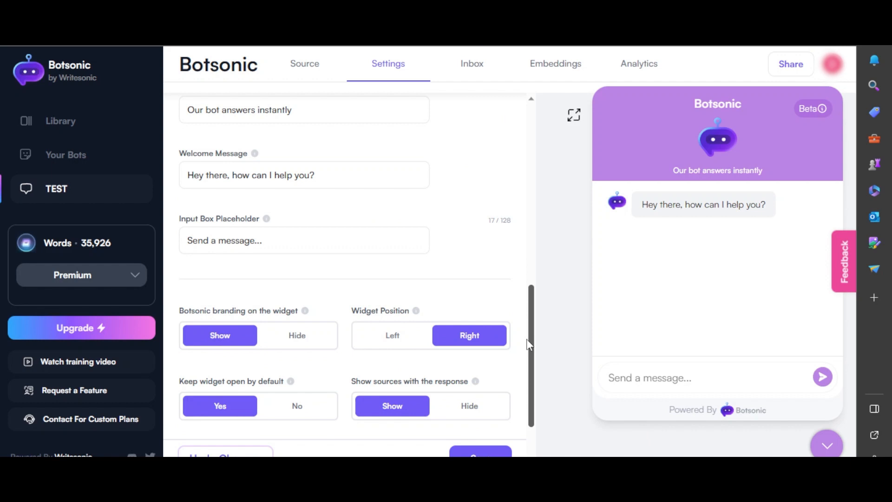
pyautogui.scroll(-3)
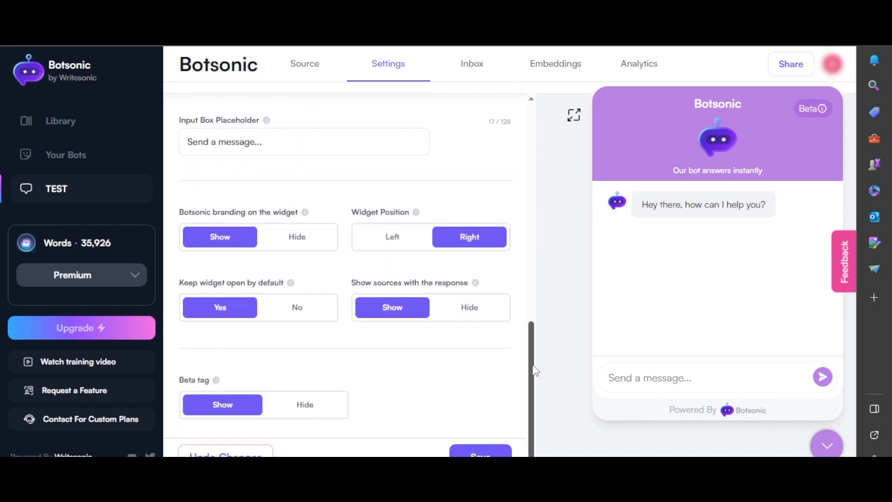
pyautogui.scroll(3)
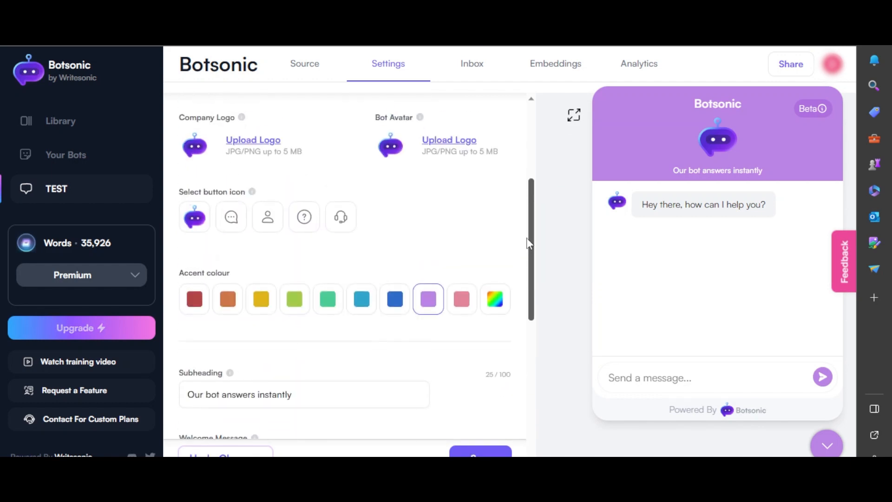
pyautogui.scroll(3)
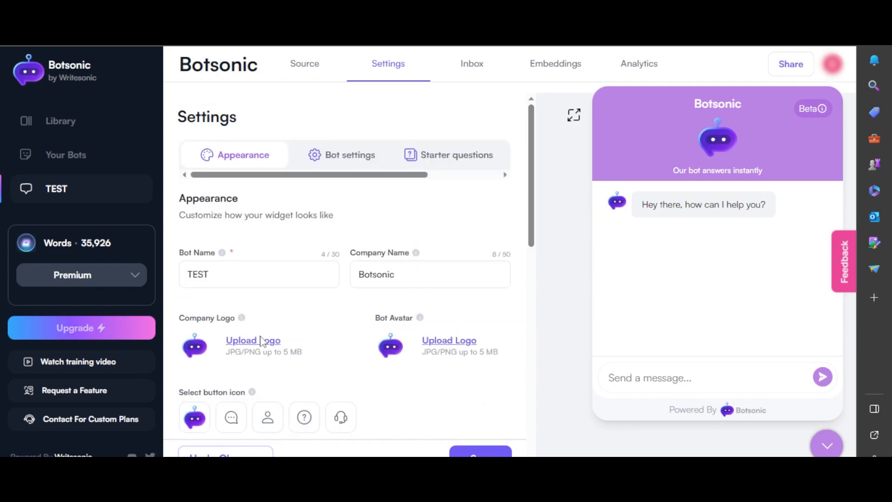
# Open the Bot settings tab showing response length, quality type and language.
pyautogui.click(350, 155)
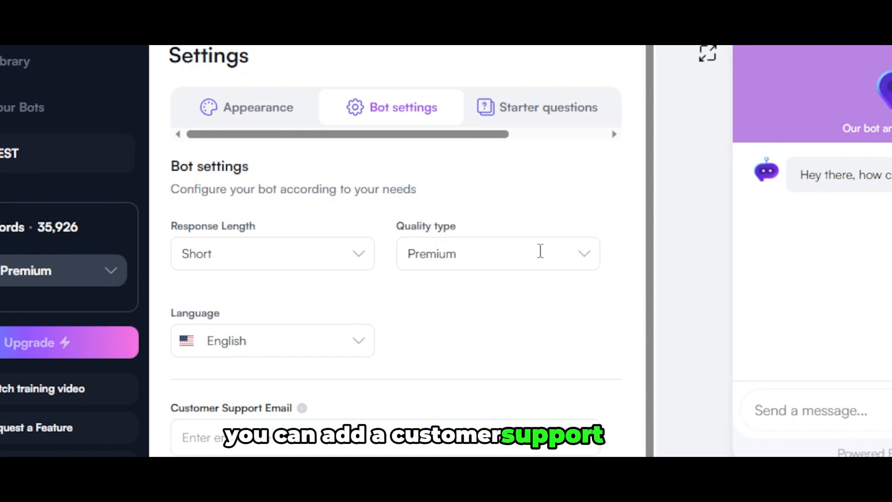
pyautogui.moveTo(554, 145)
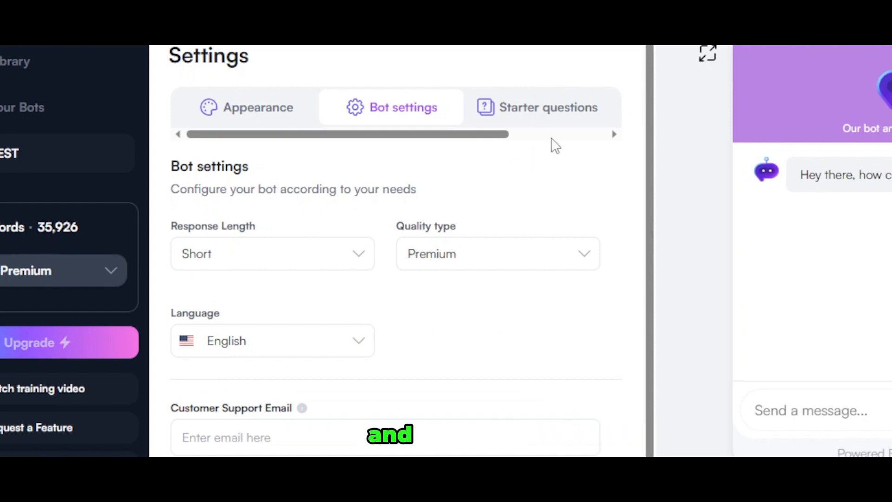
pyautogui.moveTo(359, 264)
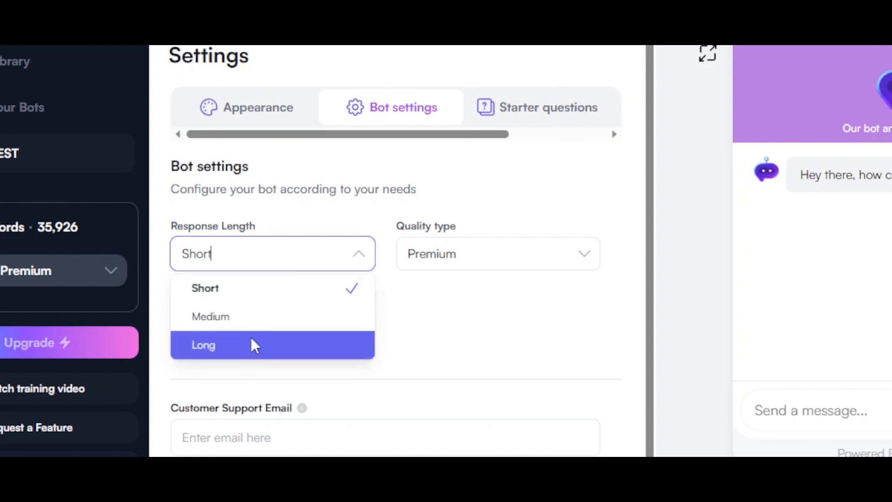
pyautogui.moveTo(547, 107)
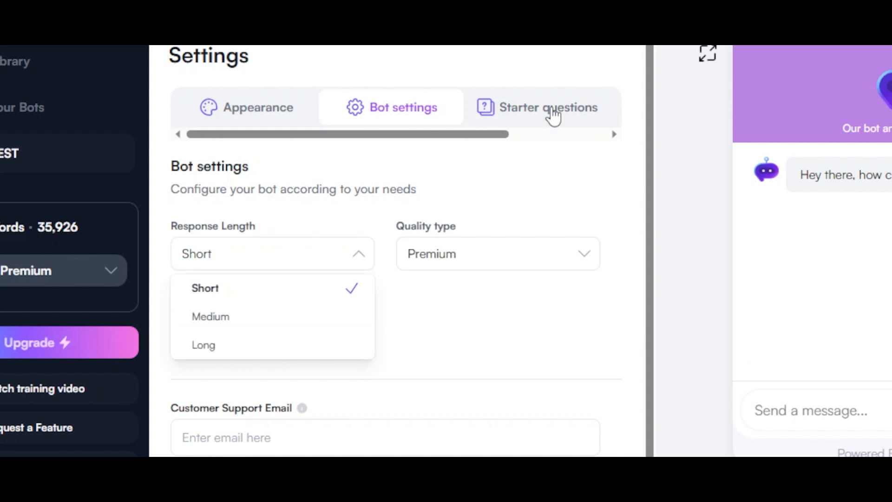
# View the Starter questions settings, then open the empty Inbox.
pyautogui.click(548, 107)
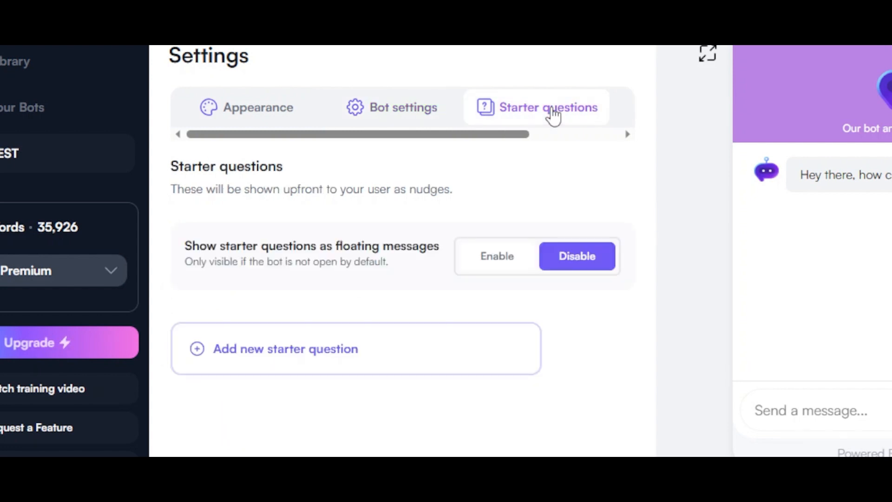
pyautogui.moveTo(857, 152)
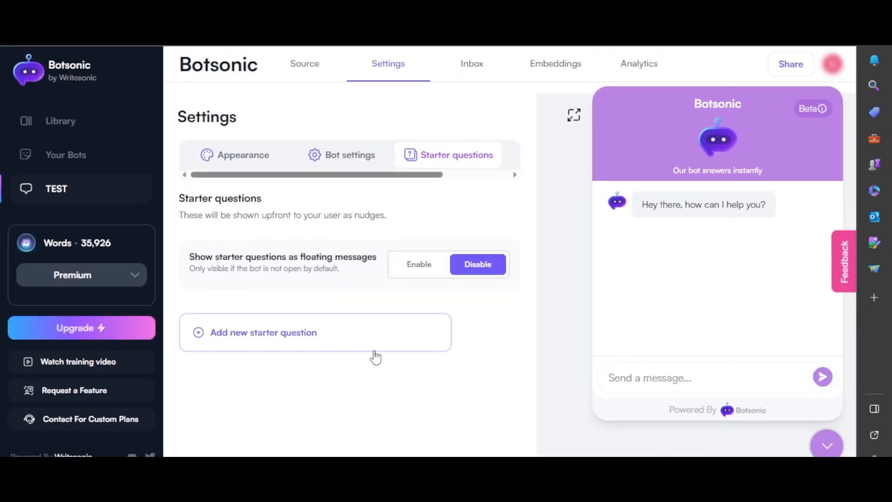
pyautogui.moveTo(321, 326)
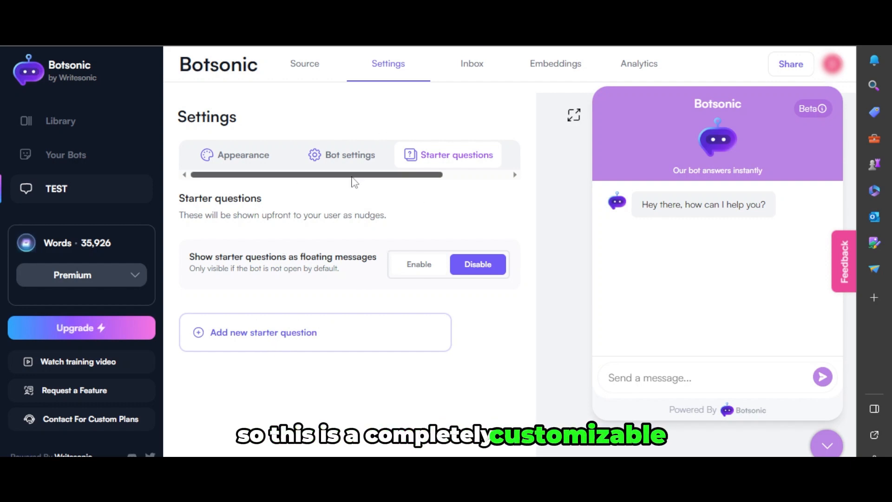
pyautogui.click(472, 64)
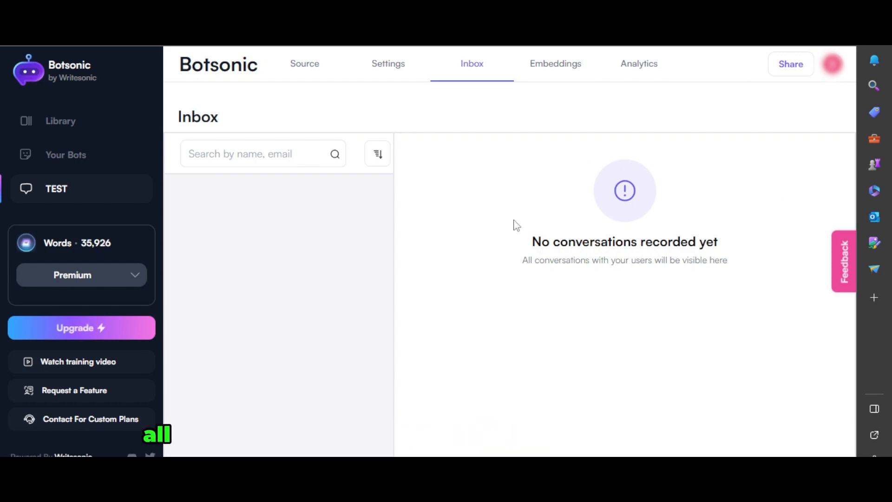
pyautogui.moveTo(556, 69)
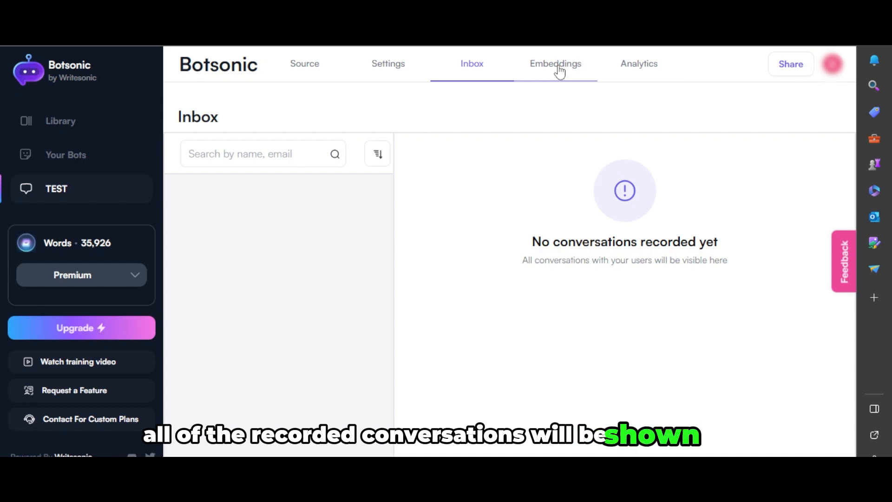
# Review the Embeddings allowed hosts field, embed script, and API endpoint and token.
pyautogui.click(555, 64)
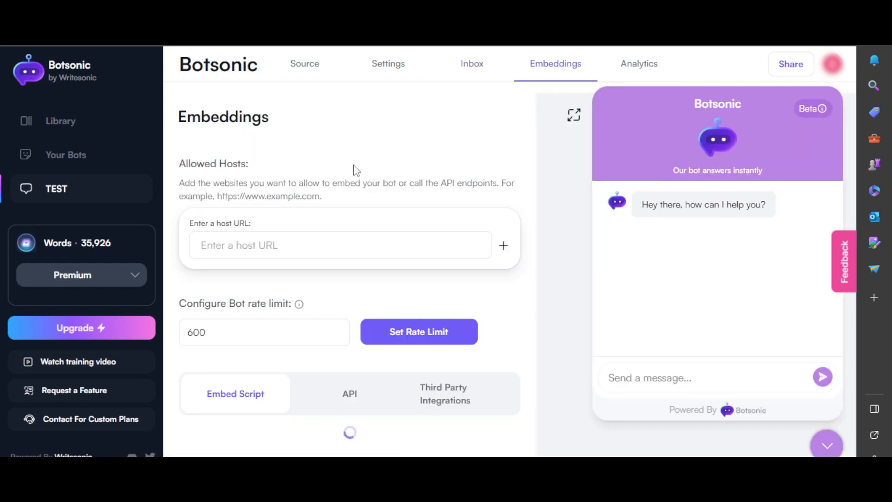
pyautogui.click(502, 246)
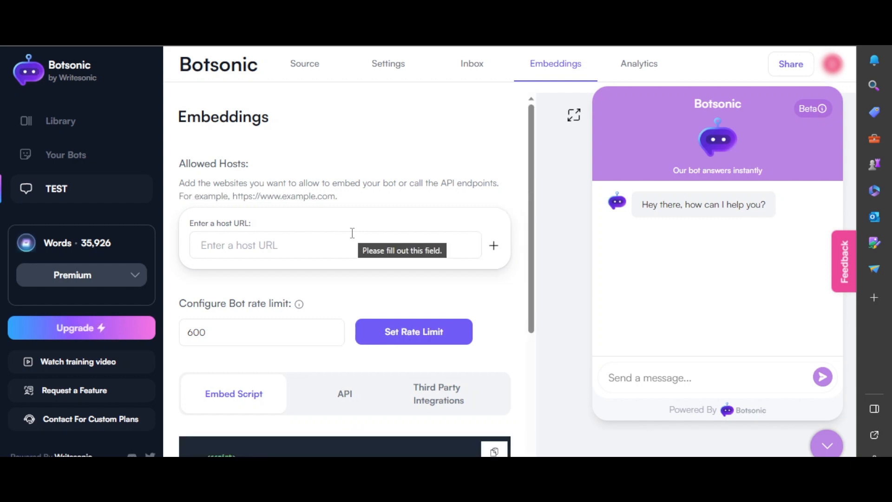
pyautogui.scroll(-3)
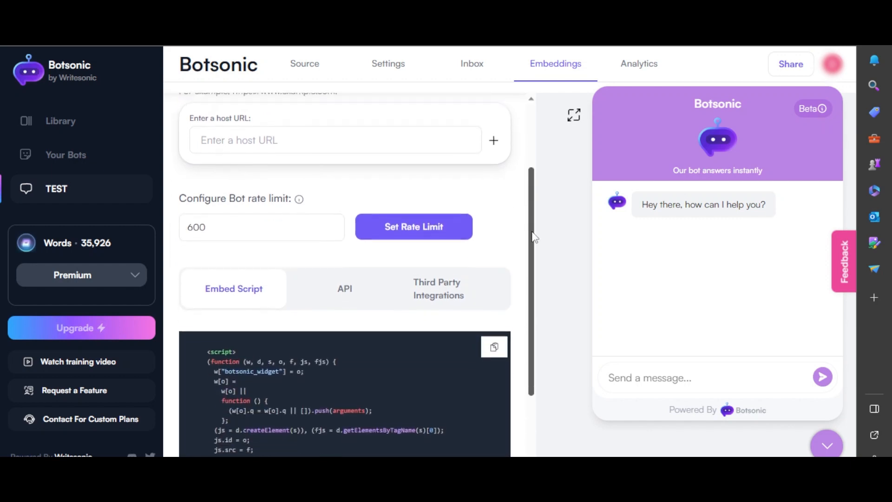
pyautogui.scroll(-3)
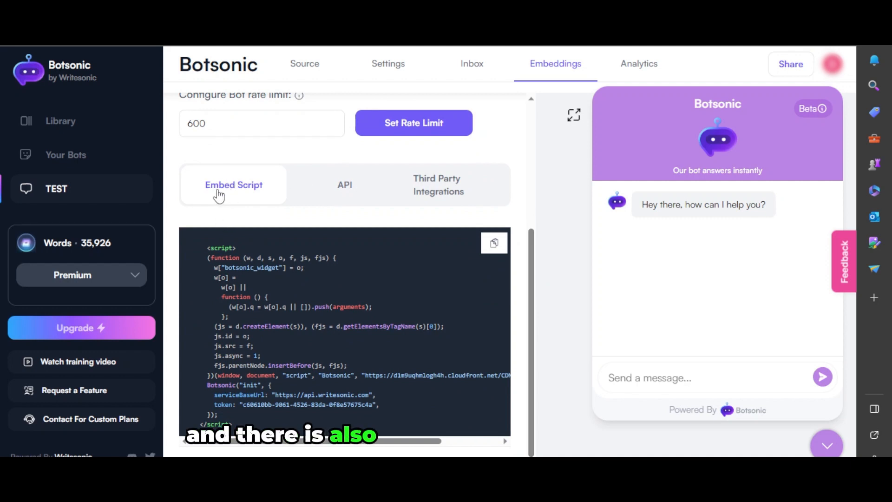
pyautogui.moveTo(414, 123)
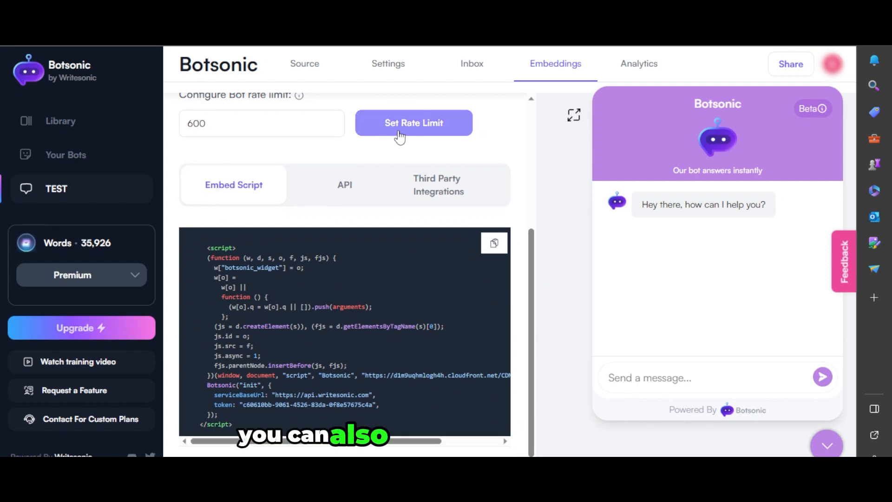
pyautogui.moveTo(438, 184)
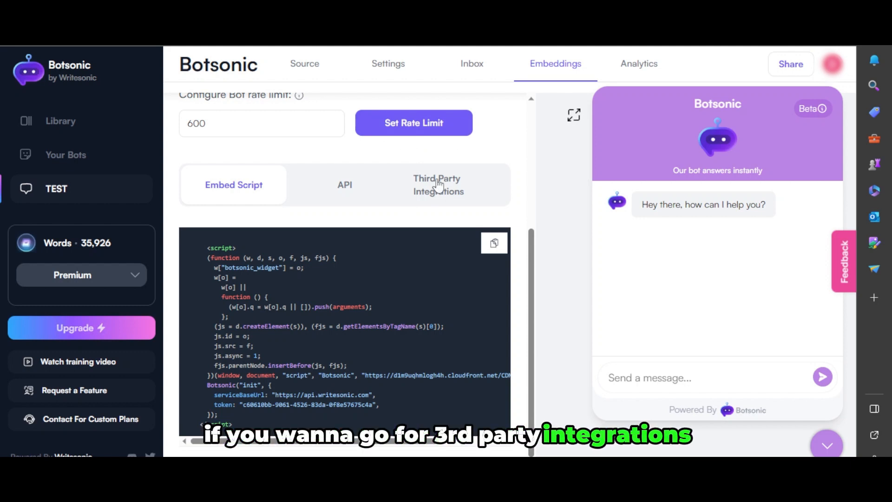
pyautogui.click(344, 184)
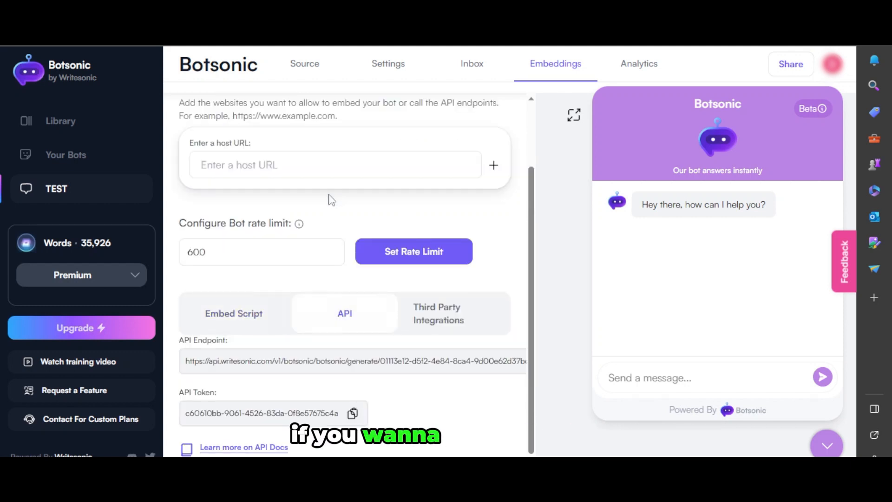
pyautogui.moveTo(322, 217)
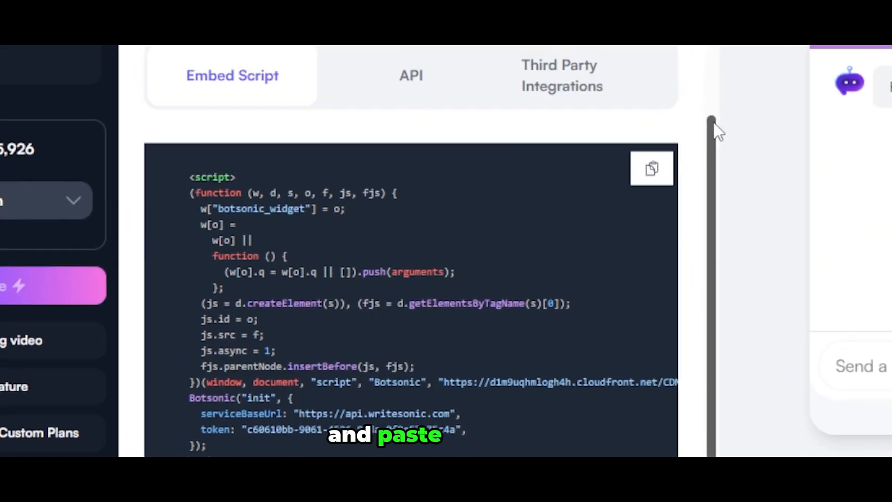
pyautogui.scroll(3)
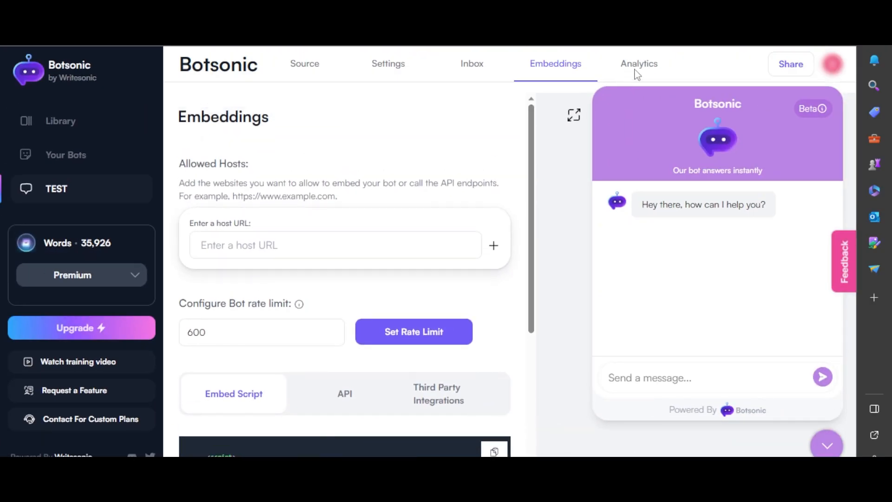
# Check the zero-count weekly analytics, then return to the Source page.
pyautogui.click(639, 63)
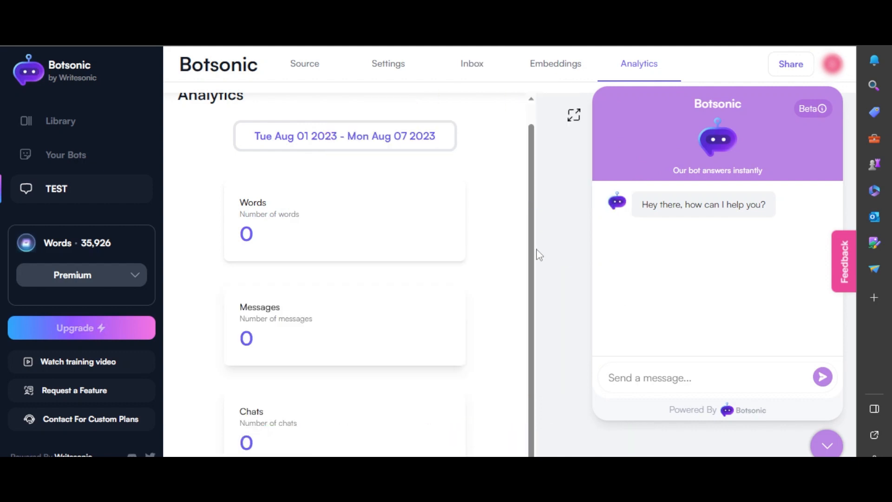
pyautogui.click(304, 63)
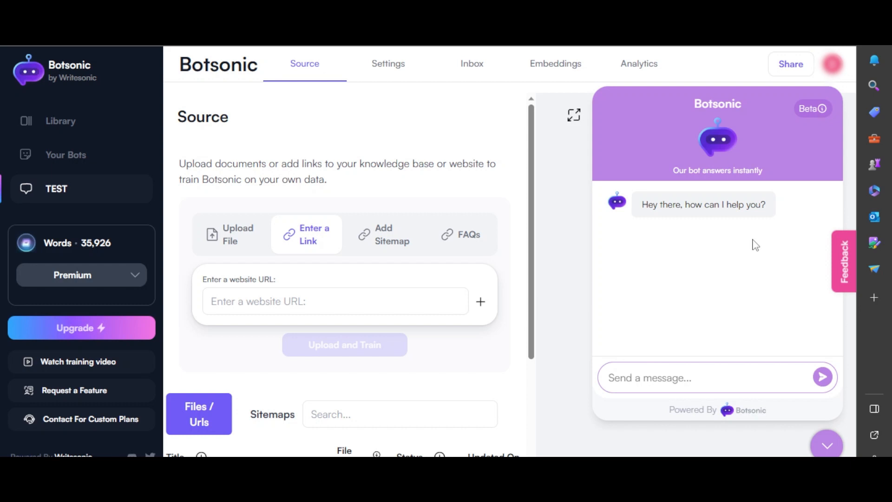
pyautogui.moveTo(256, 258)
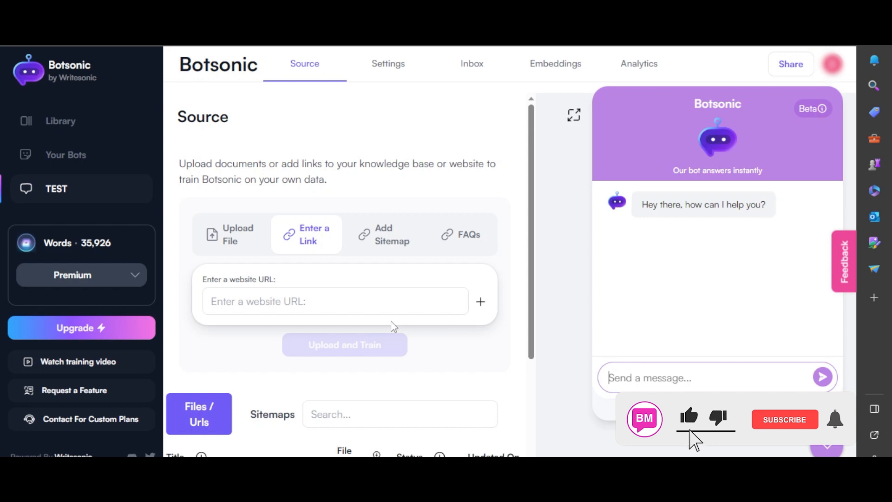
pyautogui.click(784, 419)
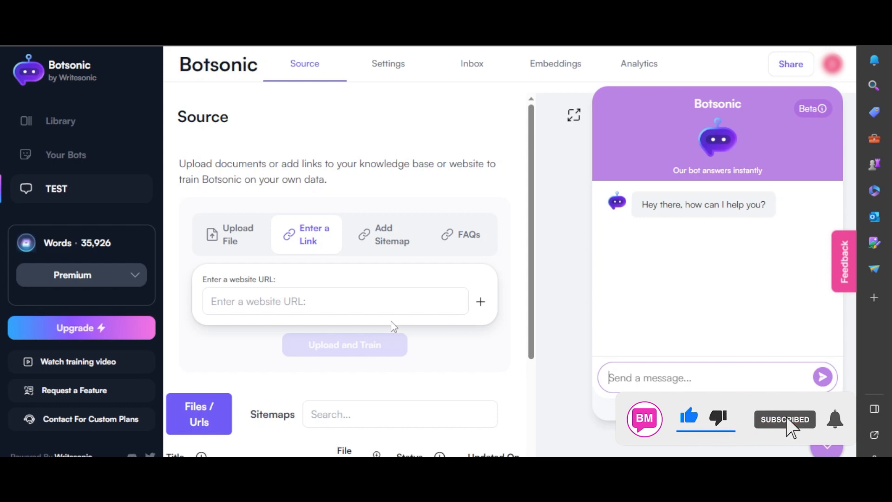
pyautogui.click(833, 419)
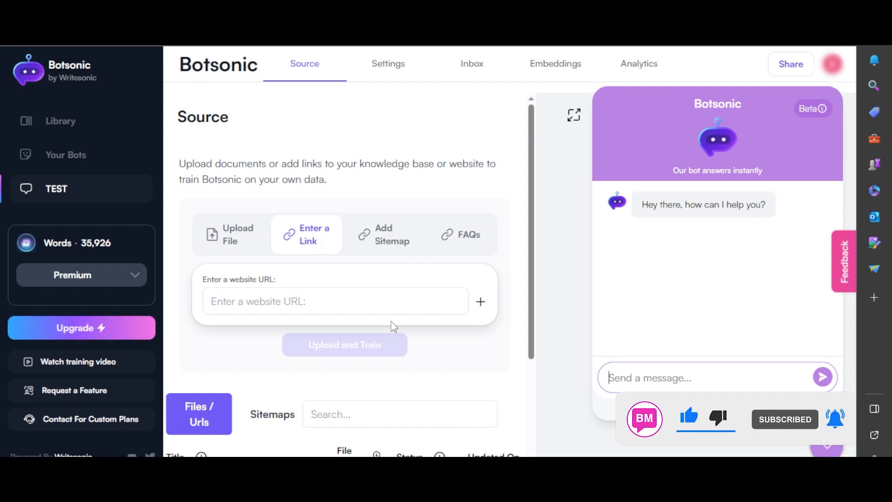